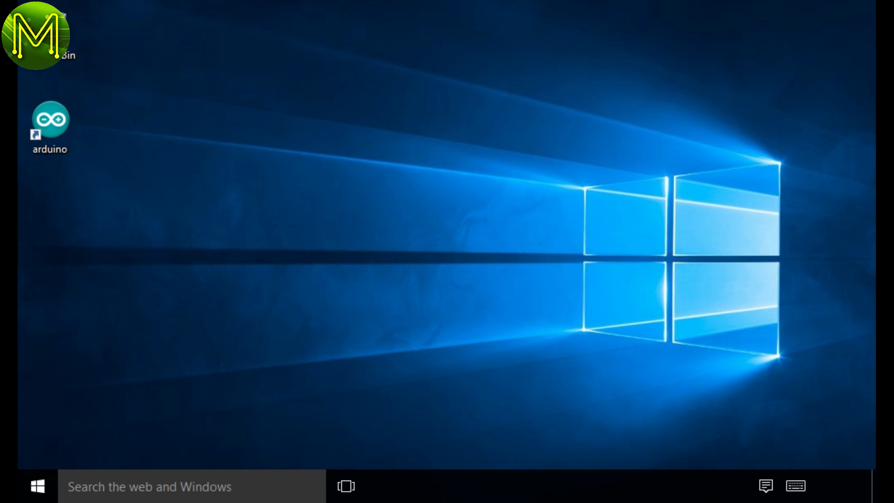
Connect to the secured Wi-Fi network with its security key and return to the desktop.
click(778, 488)
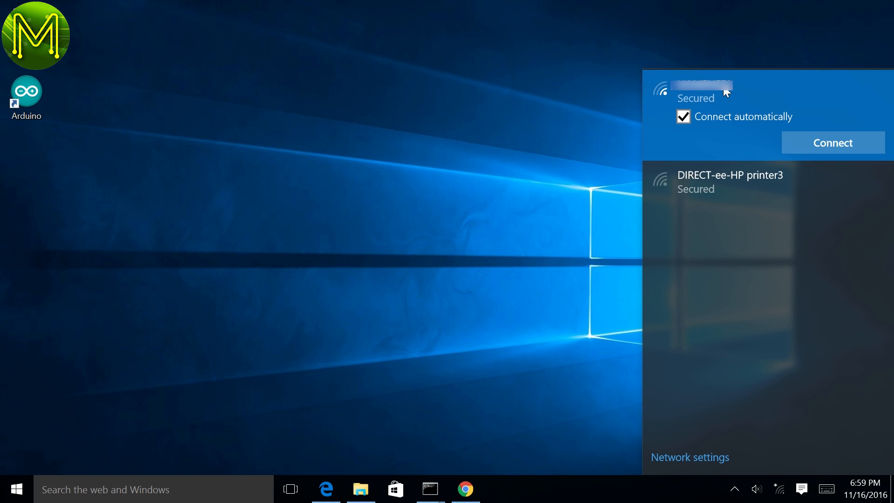
click(832, 142)
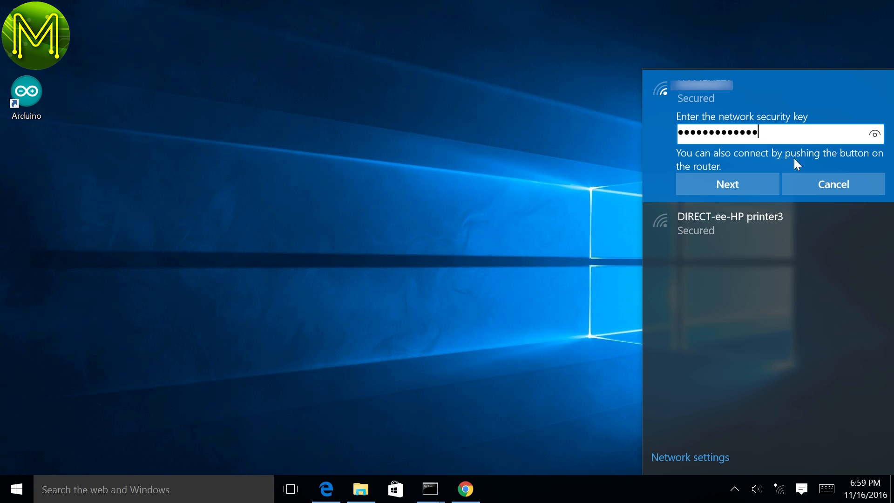
click(727, 183)
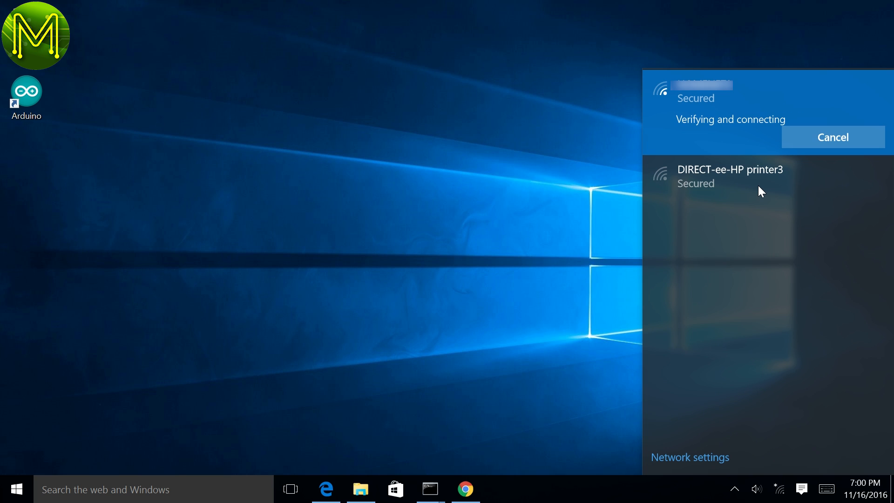
click(361, 489)
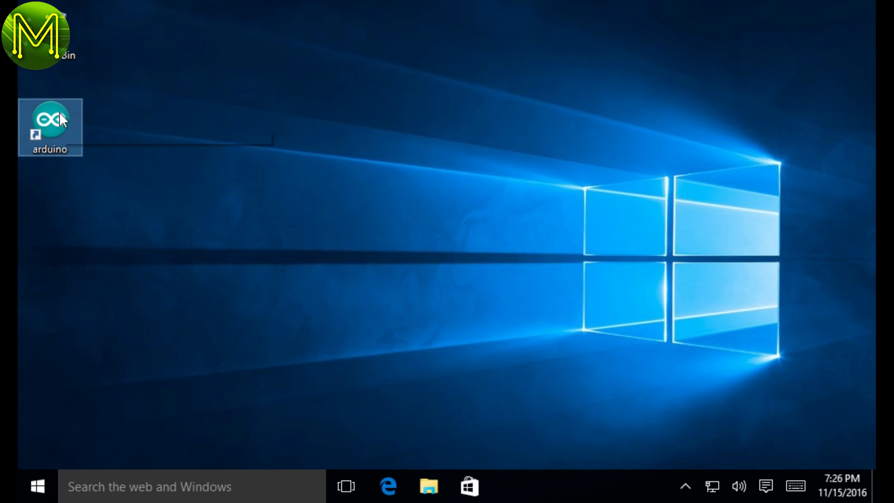
Launch Arduino IDE 1.0.6, upload the Blink example and select the board's serial port.
double_click(49, 120)
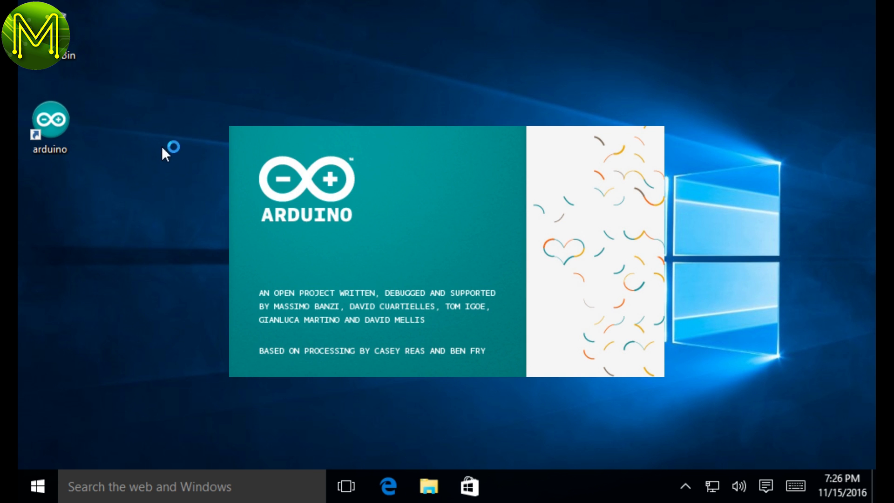
mouse_move(295, 172)
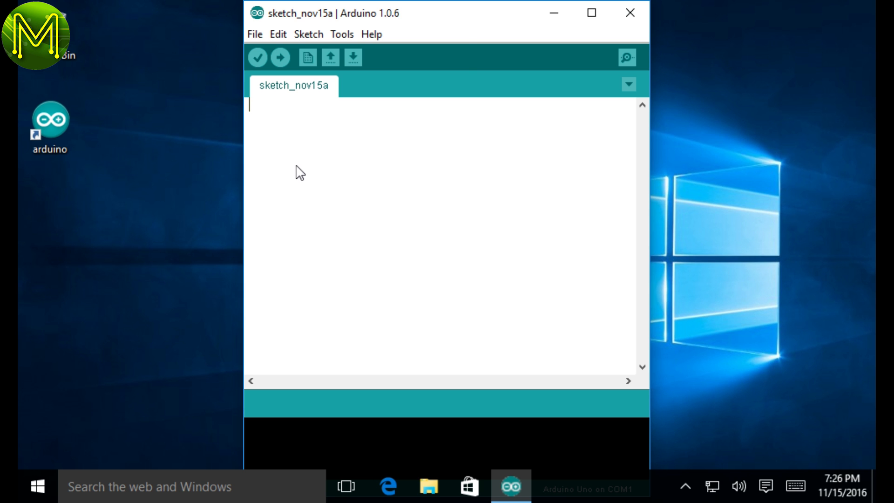
click(254, 34)
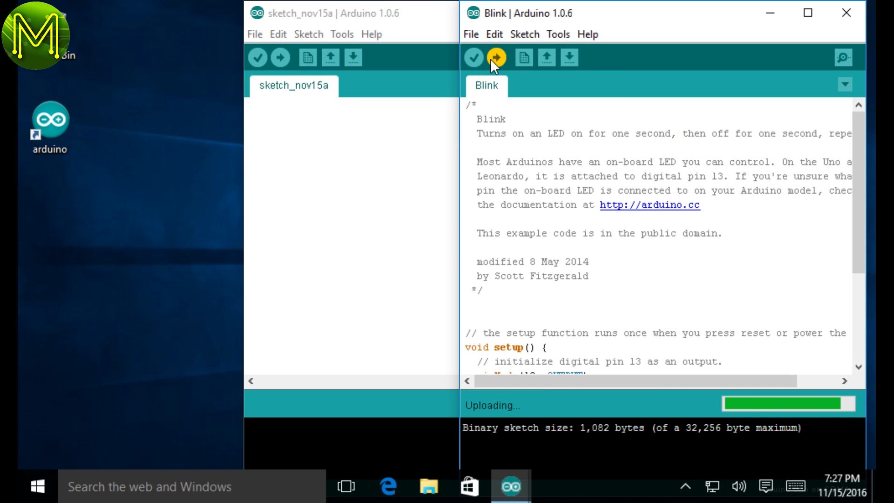
click(512, 34)
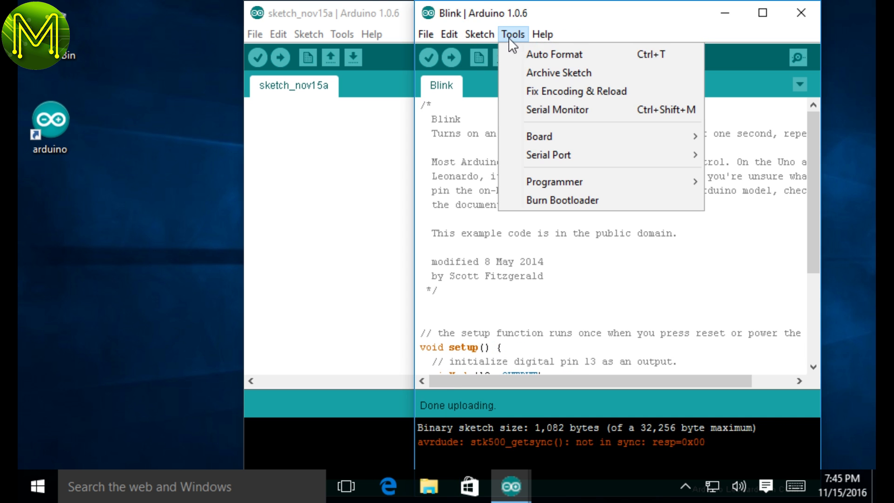
click(539, 136)
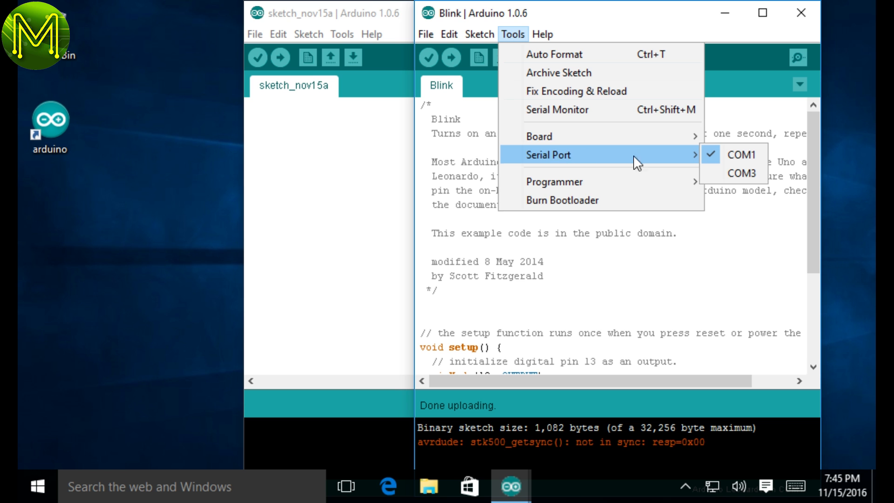
click(740, 155)
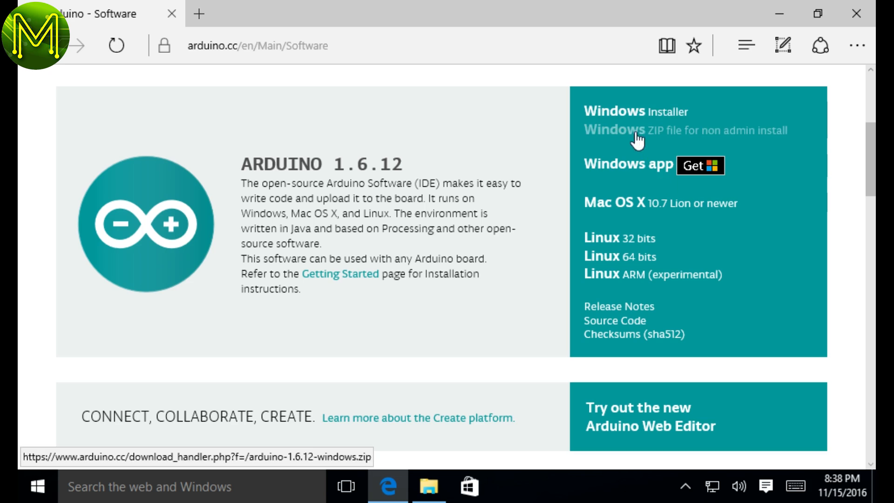
Download the Arduino 1.6.12 Windows ZIP for non-admin install and scroll the donation page.
click(614, 131)
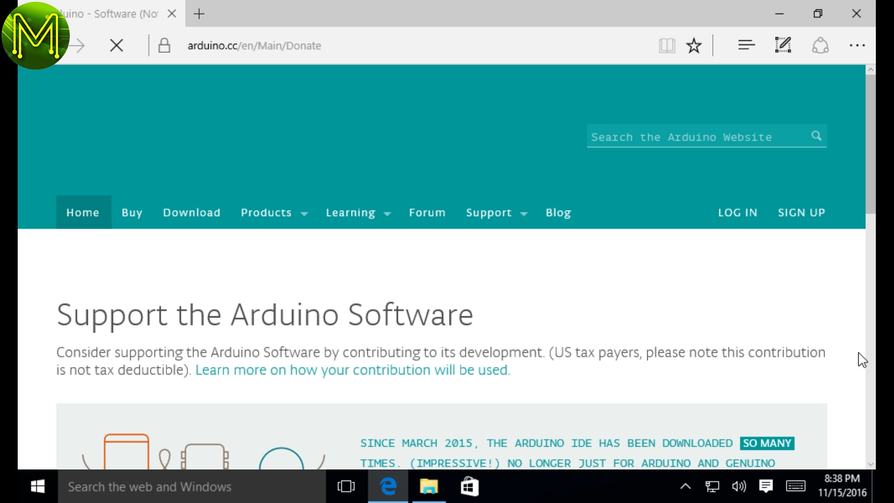
scroll(down, 3)
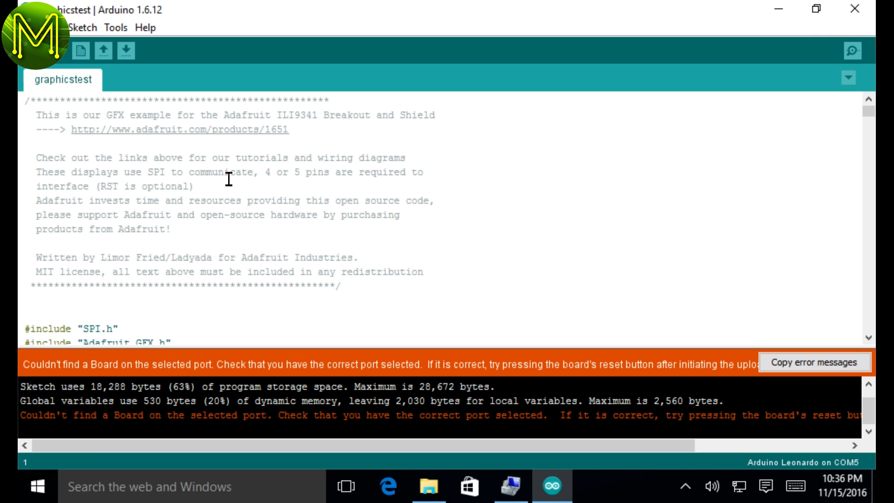
Select COM5 for the Leonardo, upload simpleGT and view the ILI9341 benchmark timings.
click(115, 27)
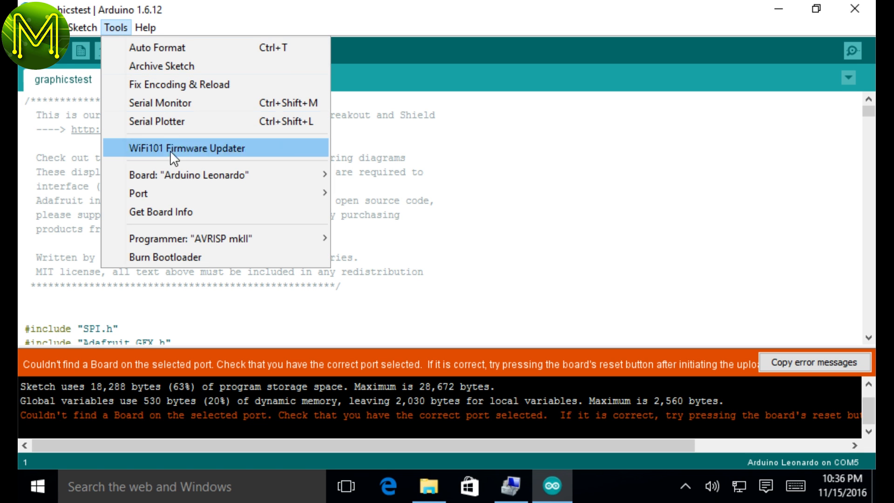
mouse_move(246, 287)
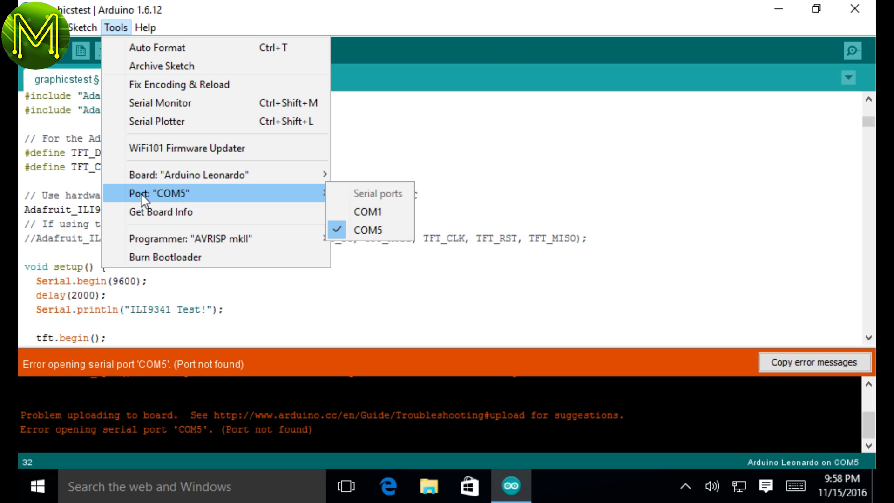
click(38, 486)
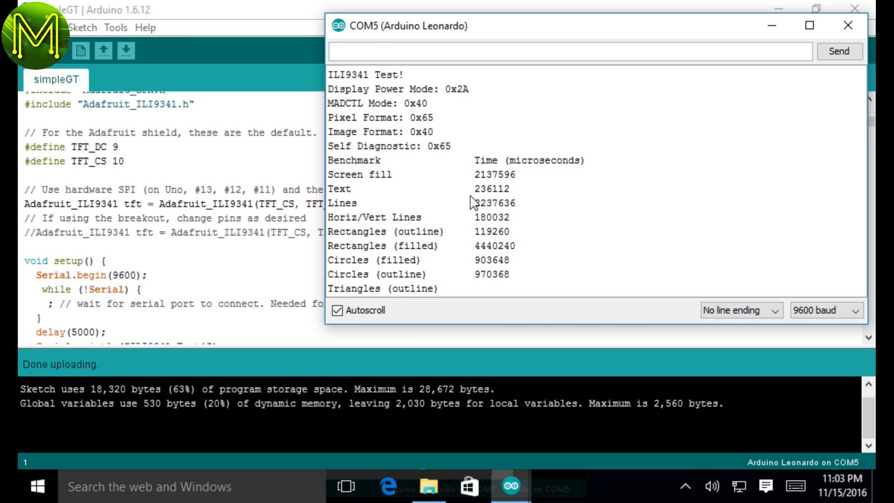
scroll(down, 3)
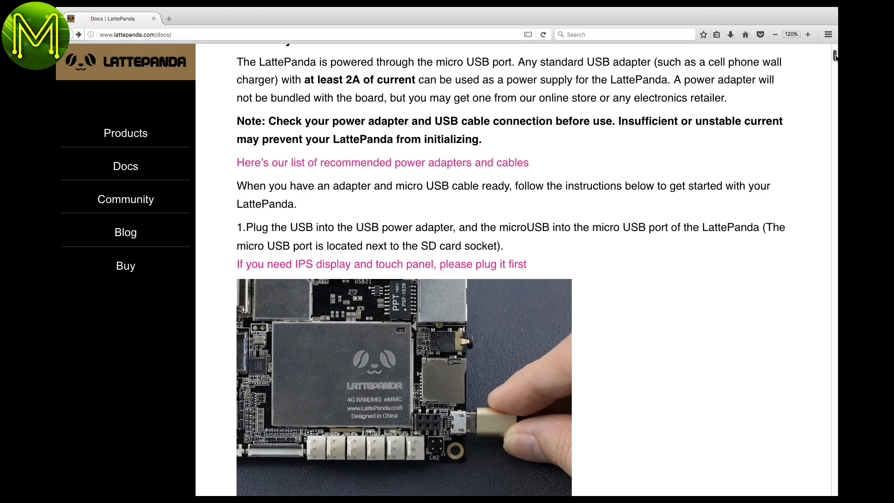
Browse the LattePanda Docs contents and read the Visual Studio pinouts section.
scroll(down, 3)
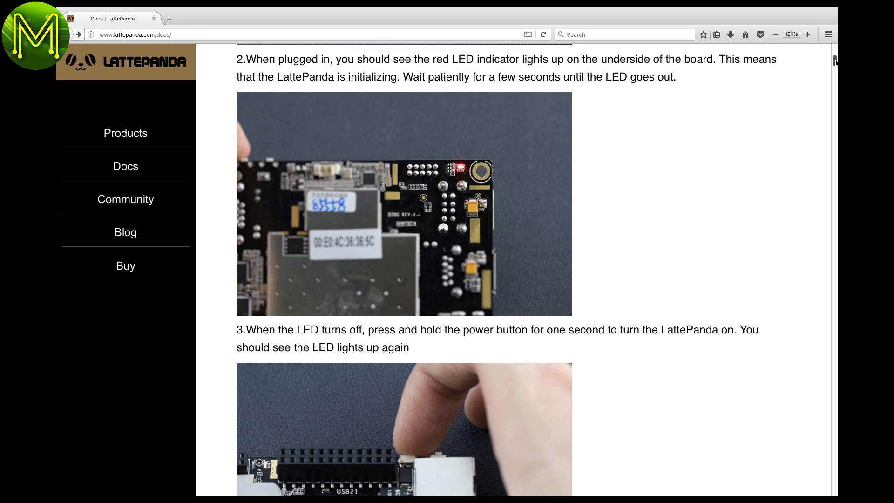
scroll(up, 3)
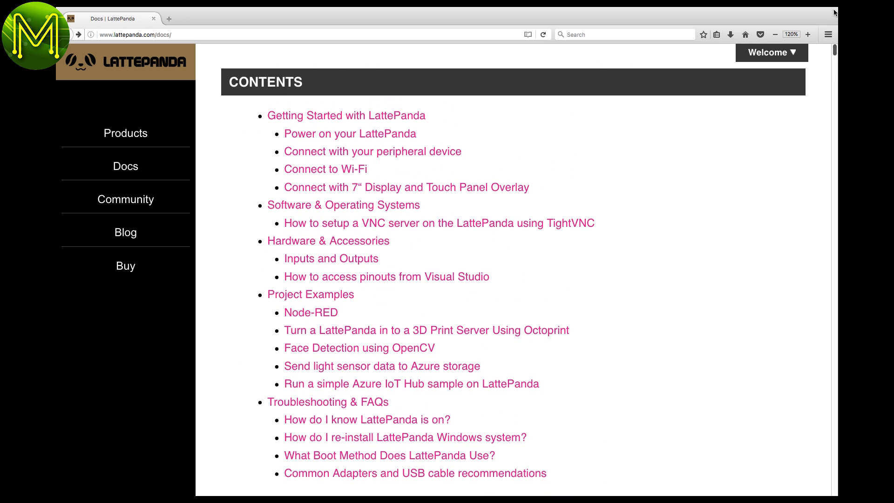
mouse_move(471, 290)
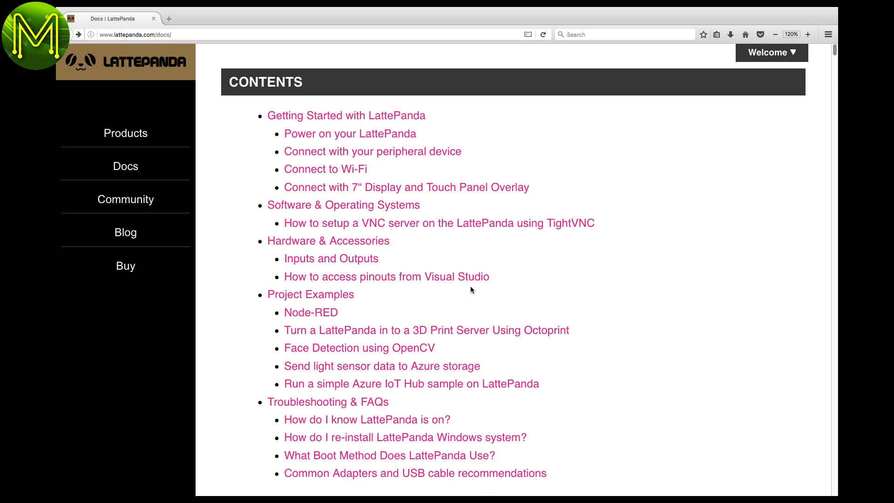
click(386, 277)
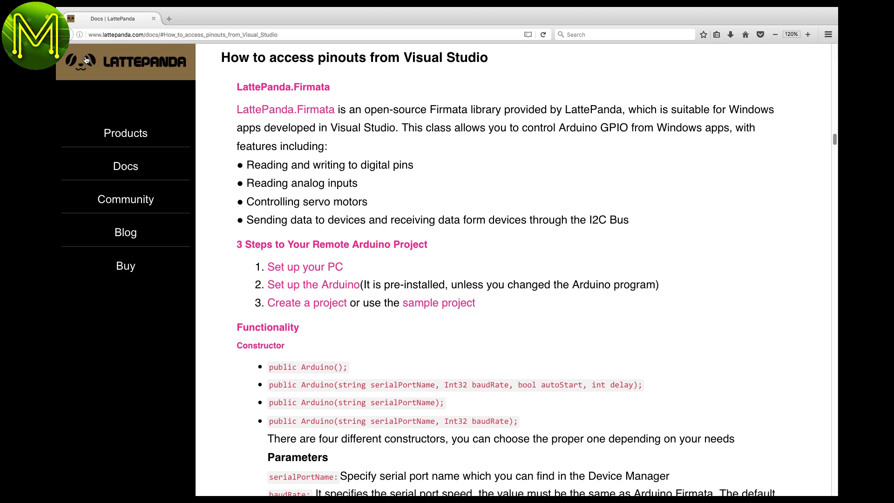
mouse_move(581, 97)
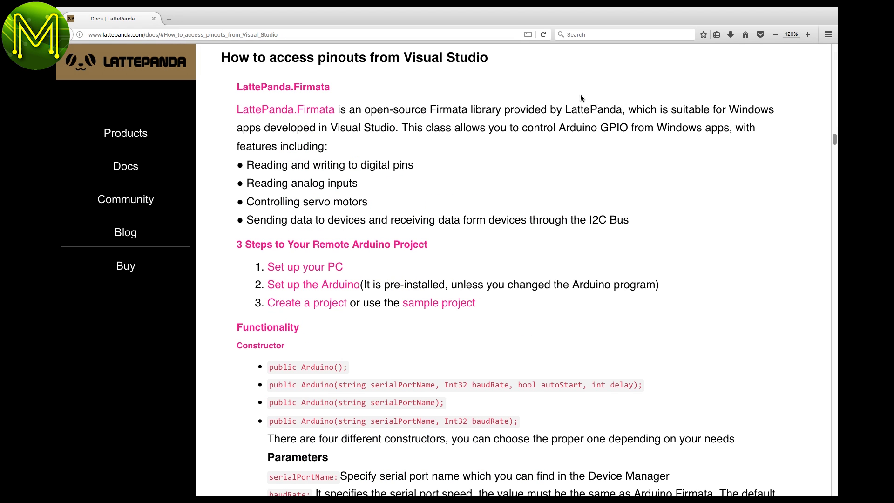
scroll(down, 3)
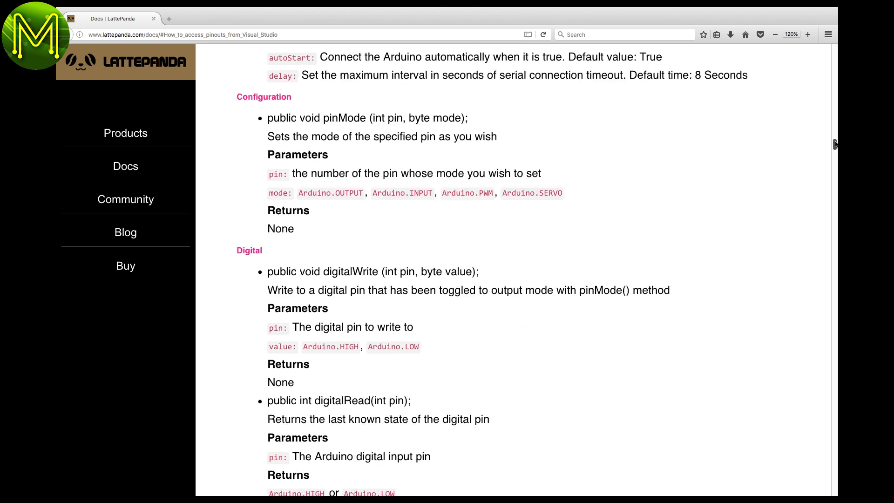
scroll(down, 3)
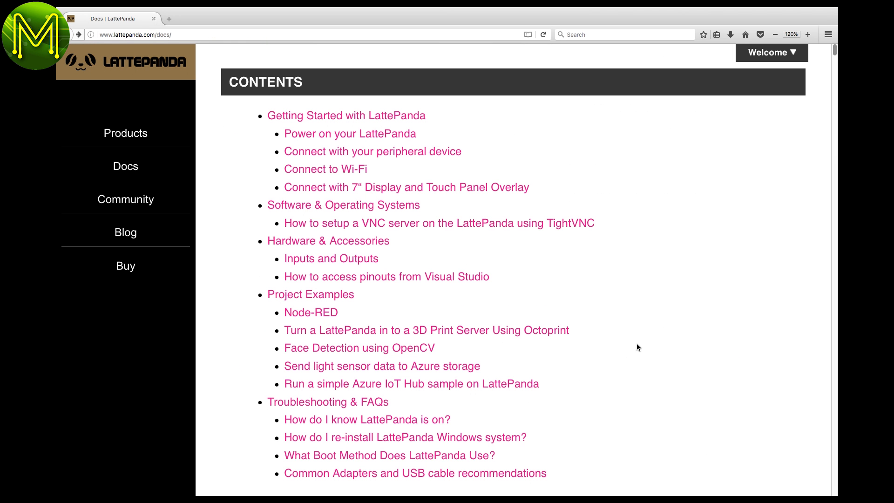
mouse_move(311, 313)
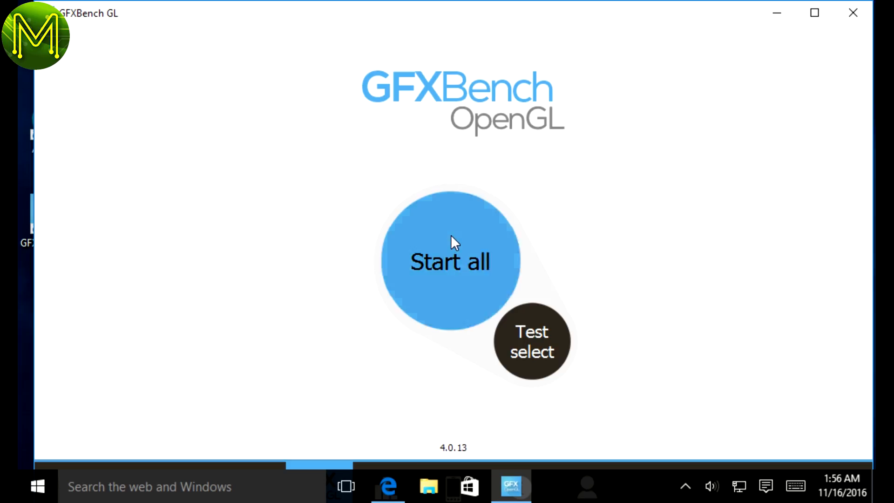
Run all GFXBench GL tests and review the results list with T-Rex at 1912 frames.
click(450, 261)
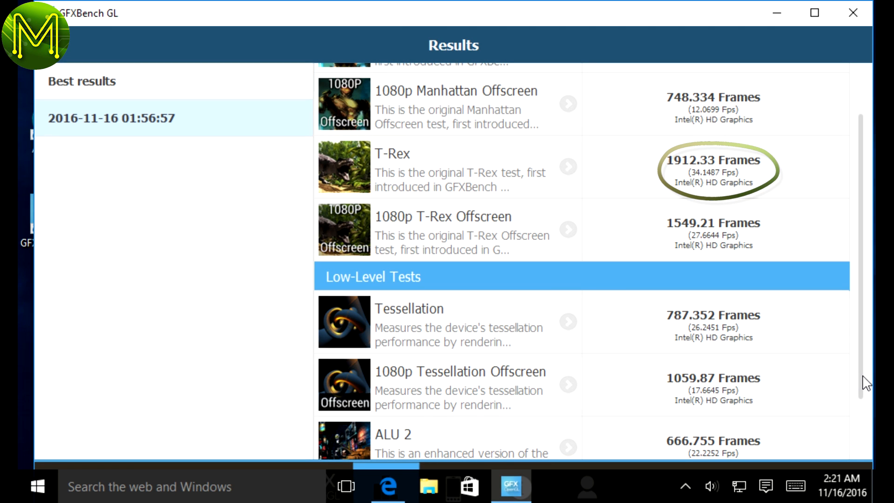
scroll(up, 3)
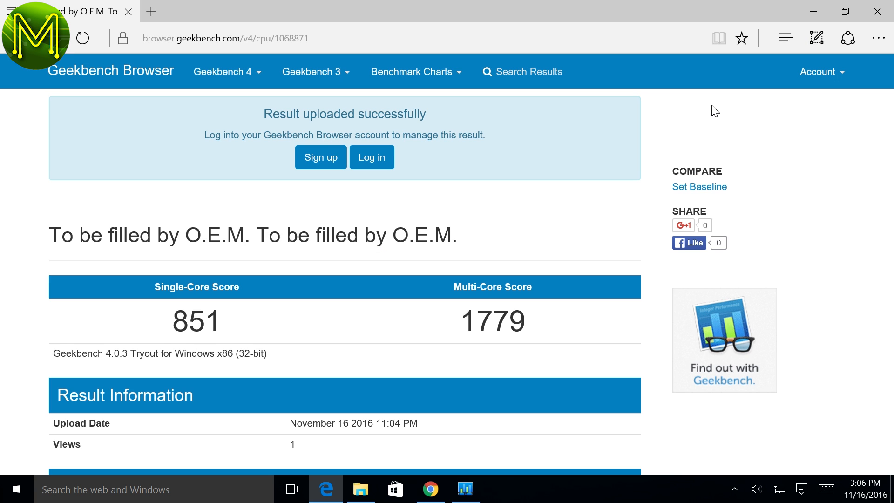
Review the Geekbench result (851/1779), start the Geekbench 4 CPU benchmark, then bring up Start.
scroll(down, 3)
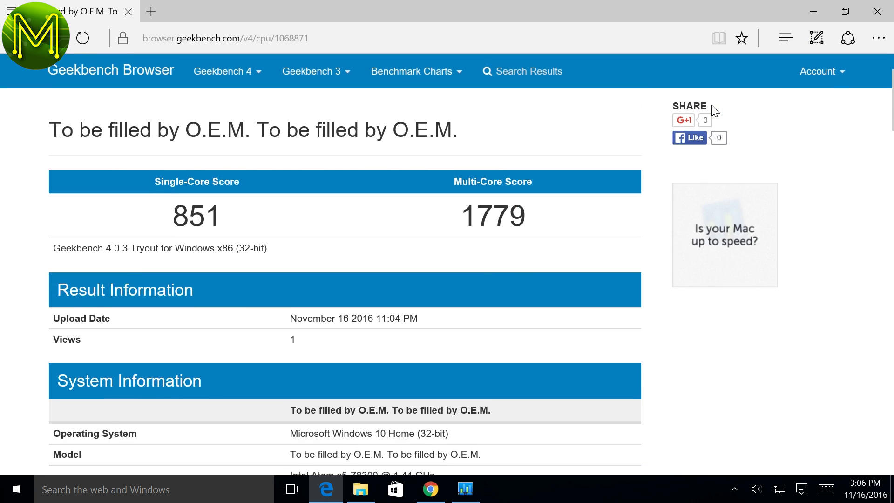
click(466, 489)
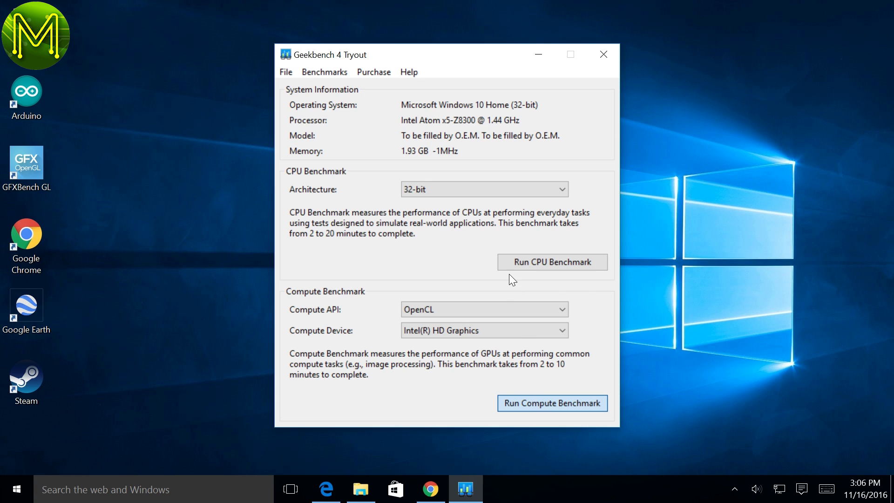
click(552, 262)
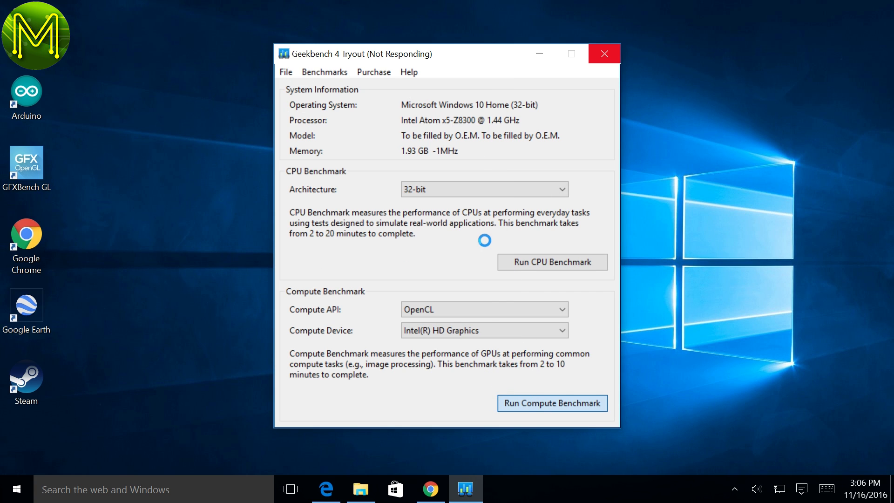
mouse_move(466, 65)
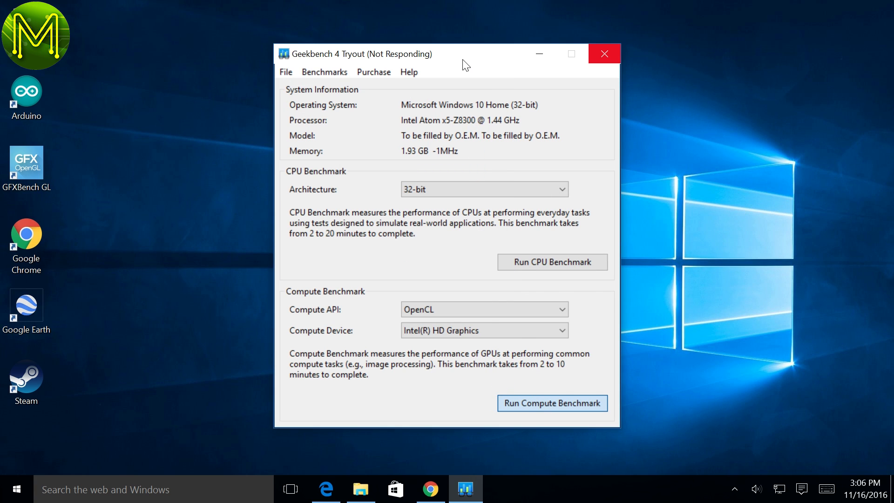
click(16, 489)
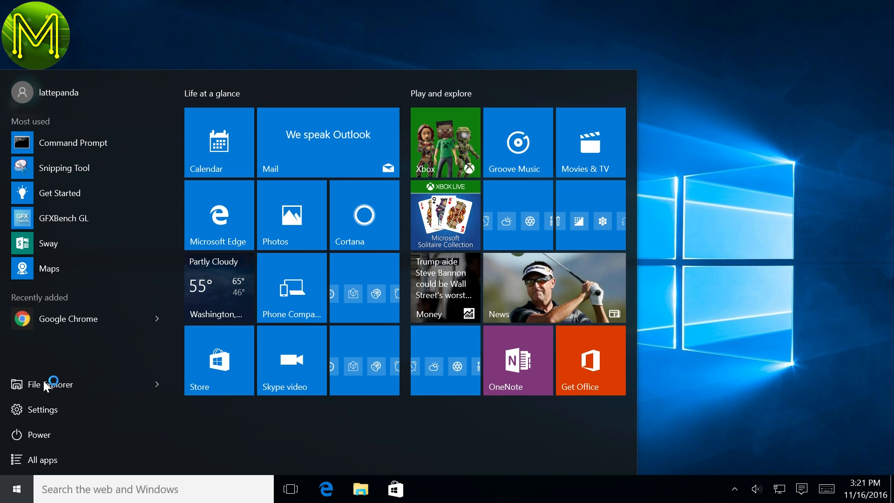
Restart the PC from the Start menu into the Debian 8.6.0 UEFI installer.
click(31, 435)
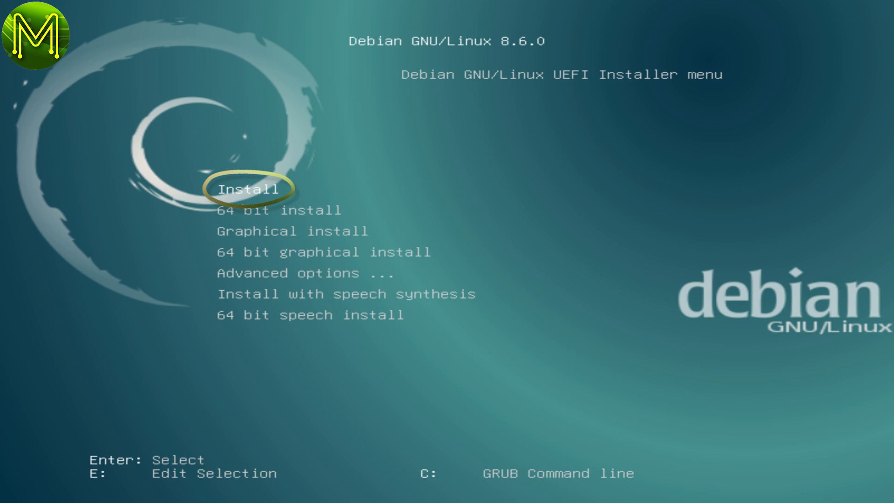
Start the text-mode Debian install and partition the 31.8 GB flash disk.
key(Return)
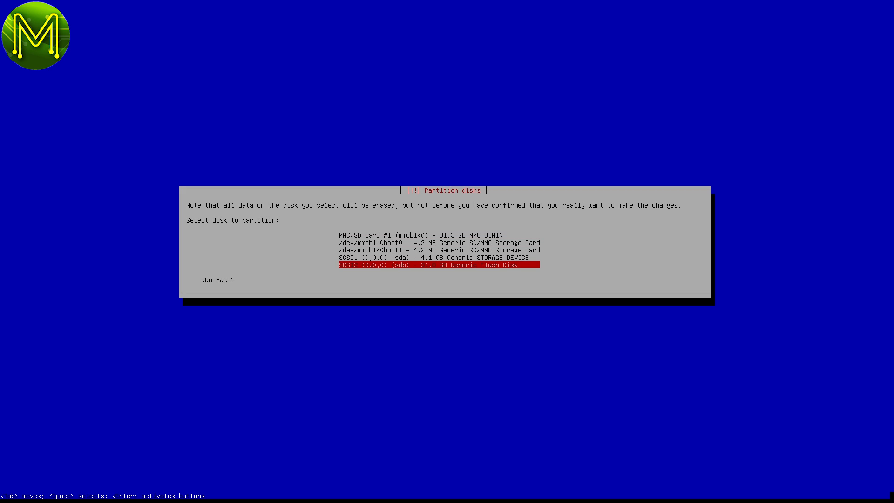
key(Return)
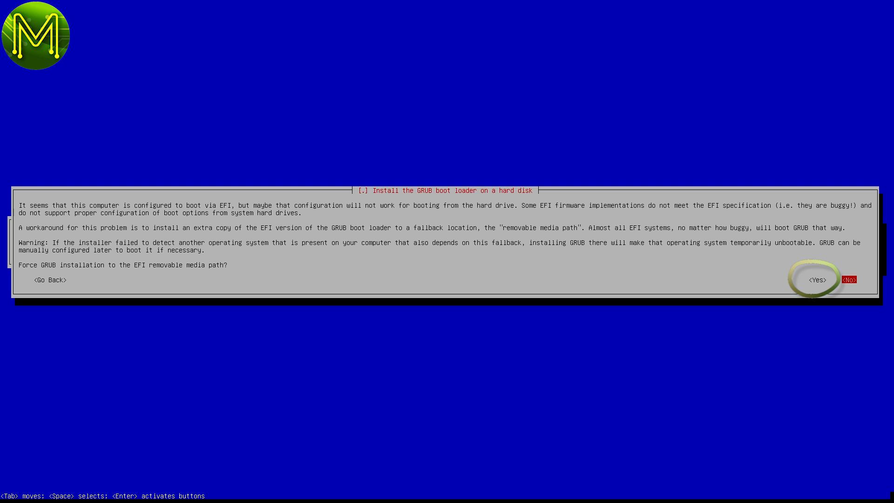
mouse_move(818, 279)
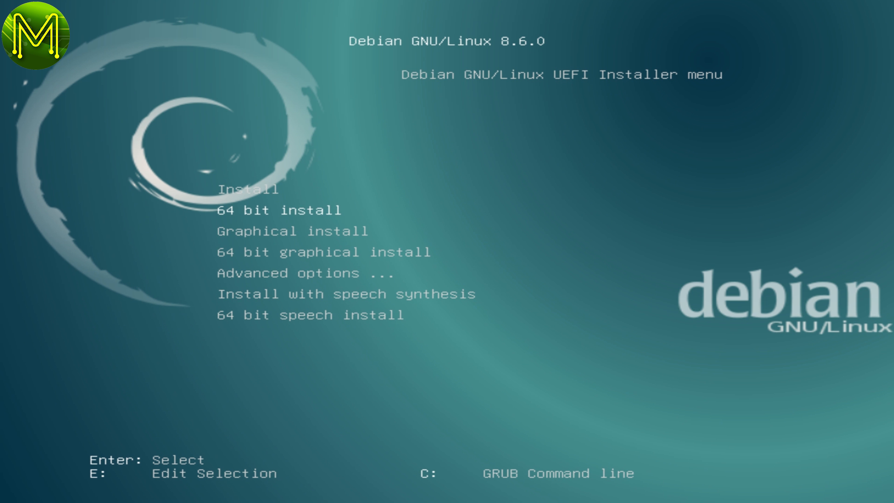
Enter rescue mode's shell and install linux-image-686-pae, confirming with Y.
key(Down)
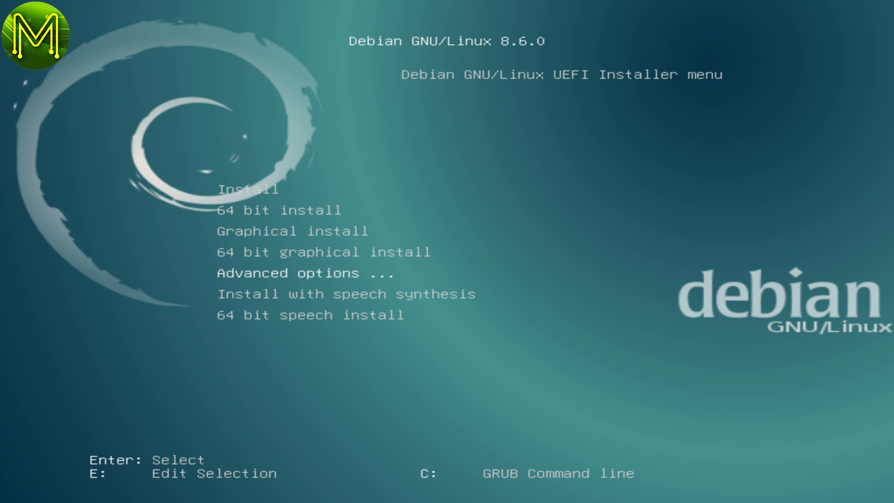
key(Return)
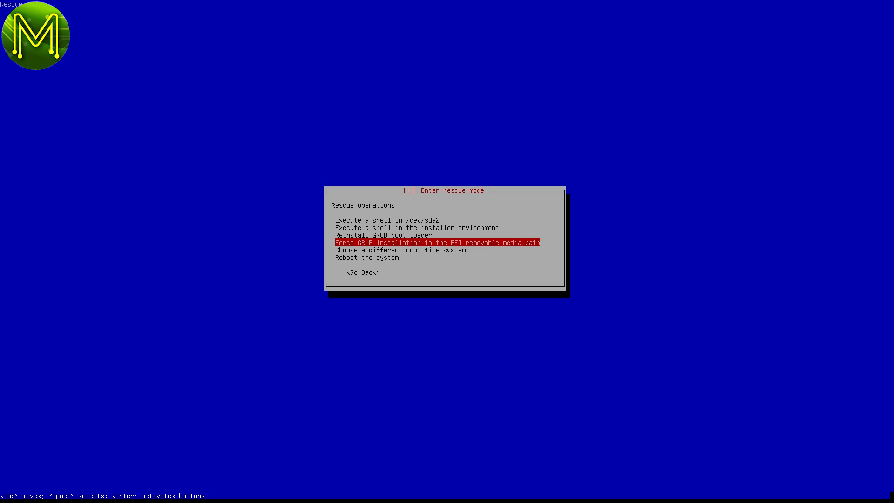
key(Return)
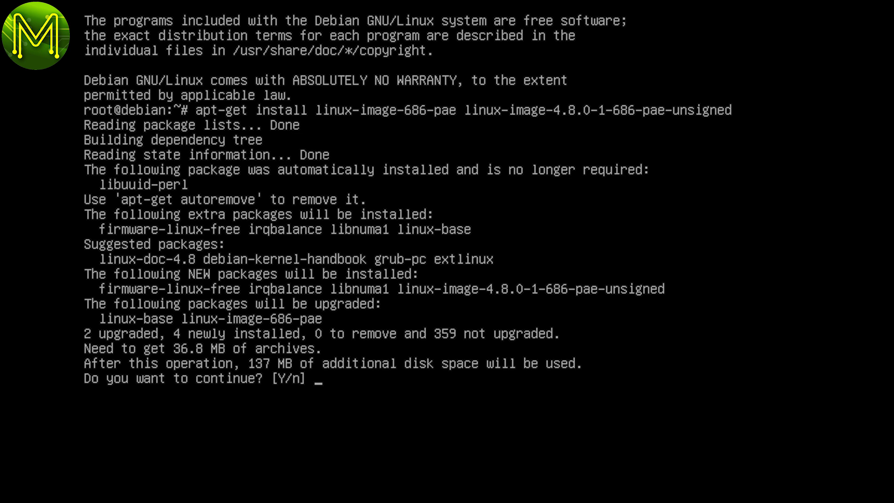
text(y)
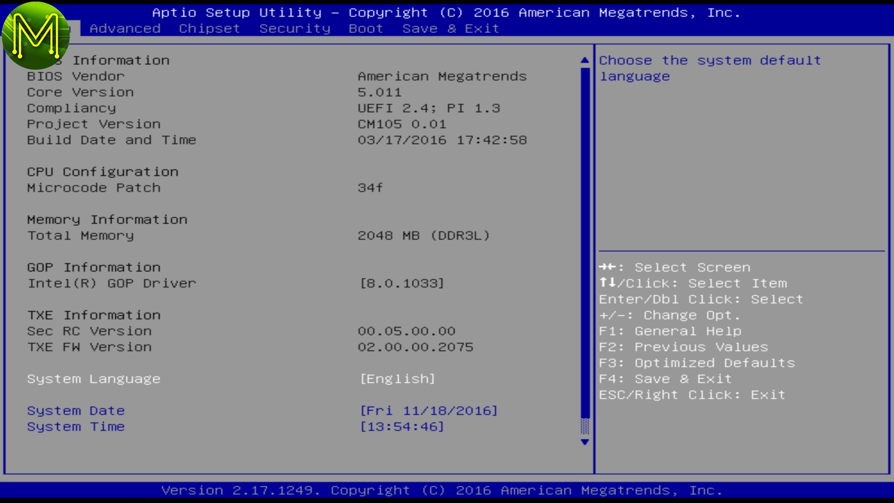
Review the firmware's Advanced and Chipset pages, then exit the Aptio Setup Utility.
click(123, 29)
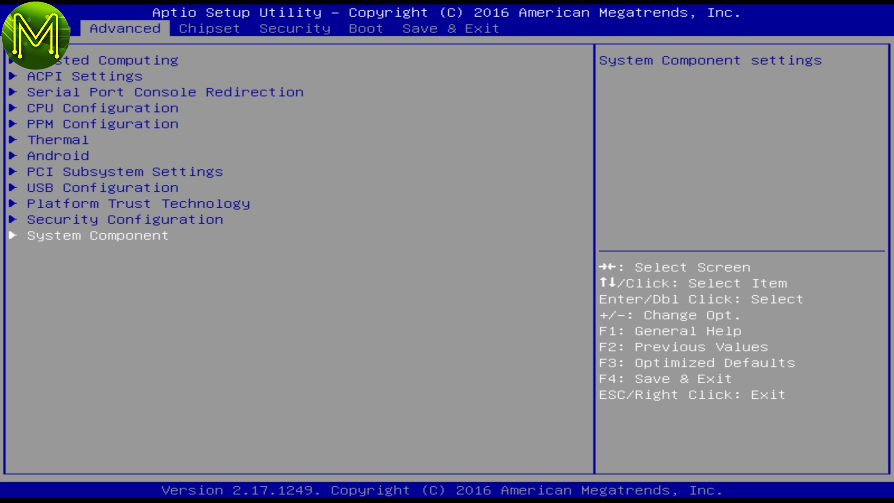
click(209, 29)
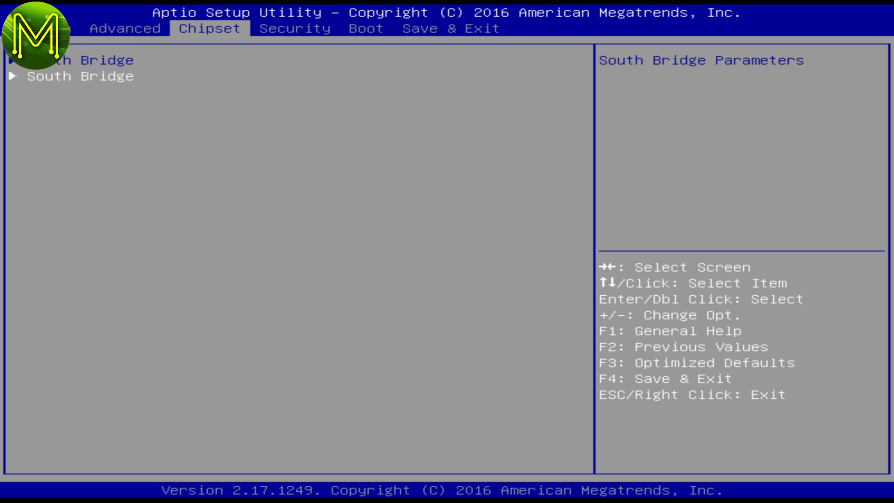
click(451, 28)
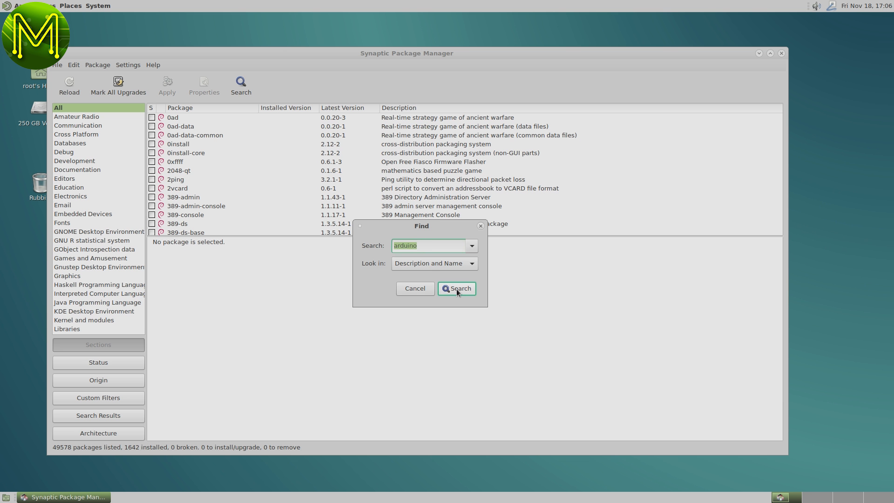
Search Synaptic's package list for 'arduino'.
click(456, 287)
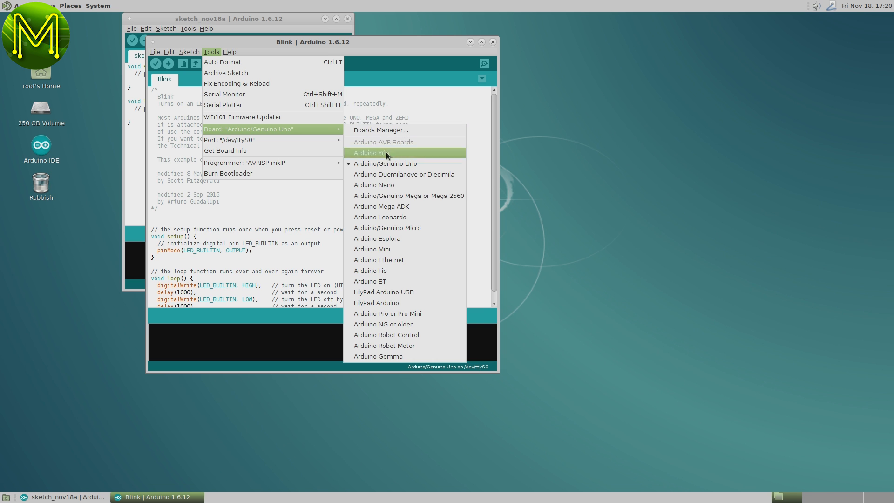
Choose the target board for the Blink sketch from the Tools menu.
click(380, 217)
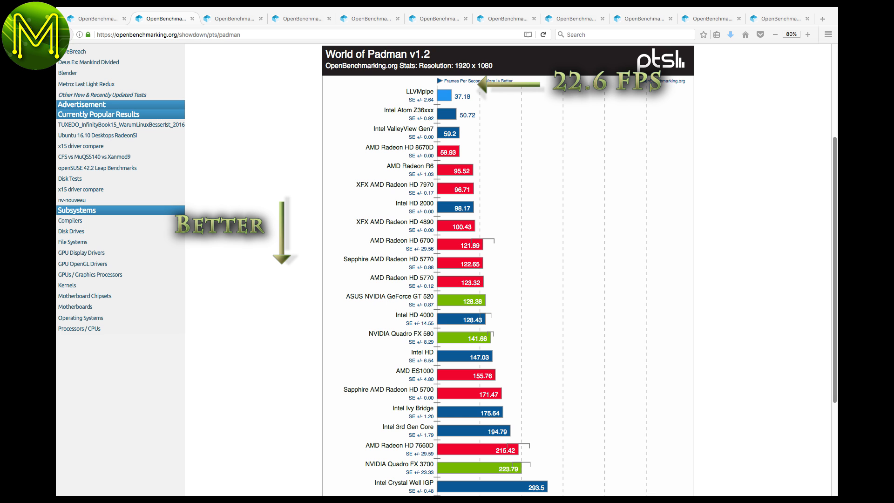
Page through the hmmer, mafft, tscp, John the Ripper, TTSIOD, x264, Himeno, 7-Zip and PHP build charts.
click(233, 19)
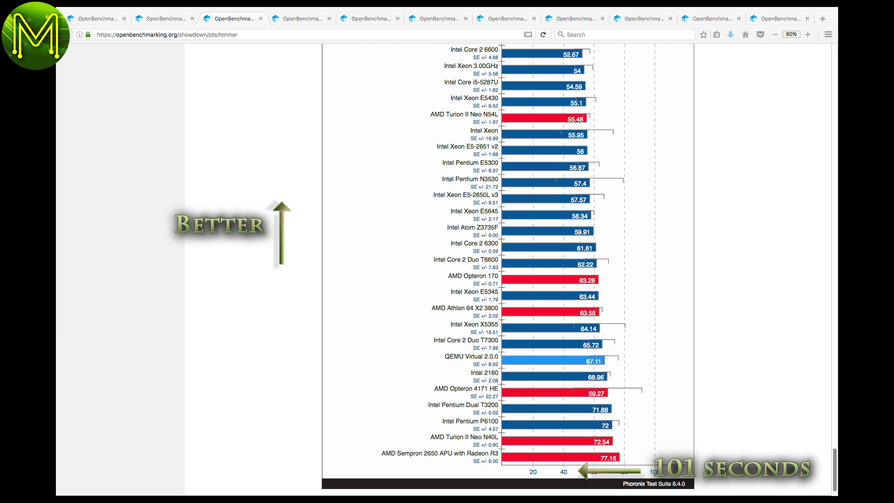
click(301, 19)
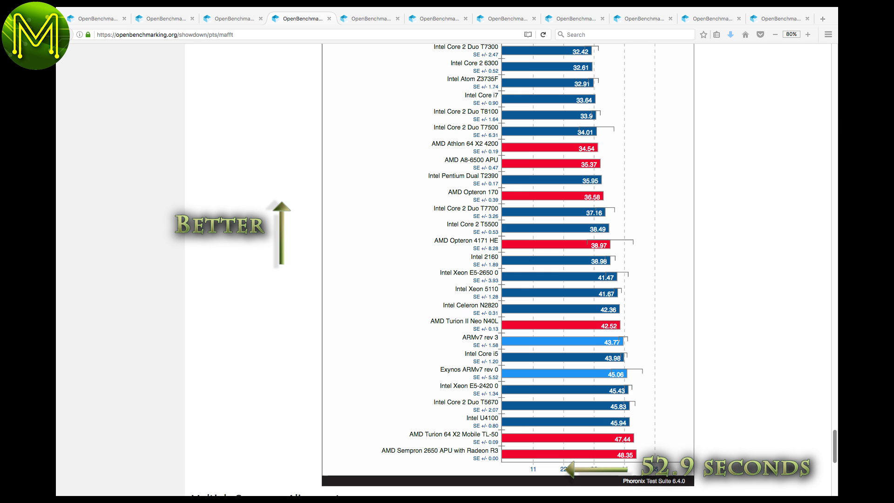
click(370, 19)
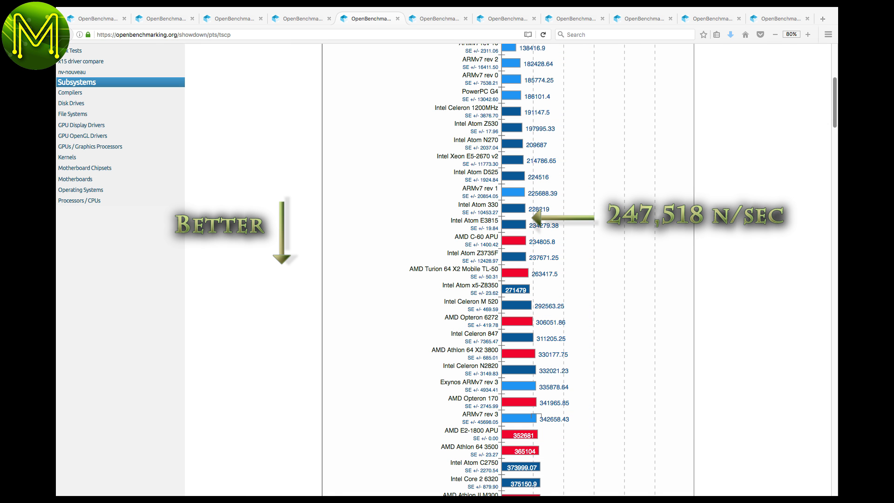
click(438, 18)
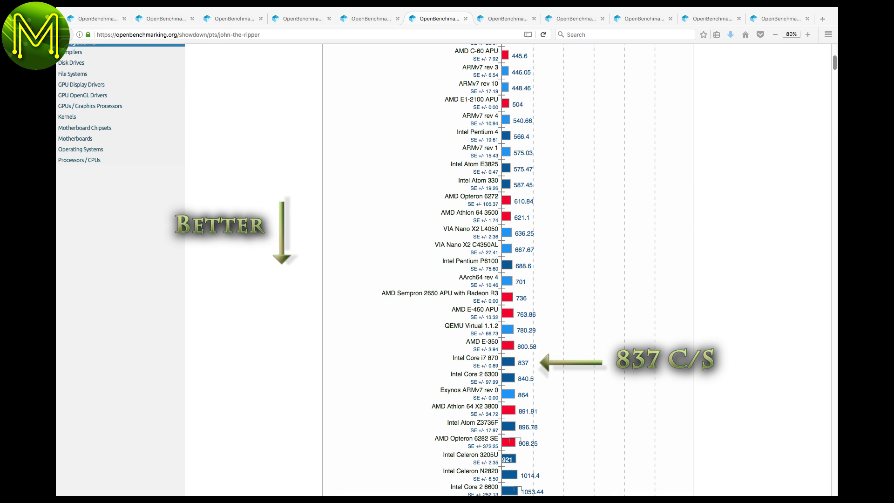
click(507, 18)
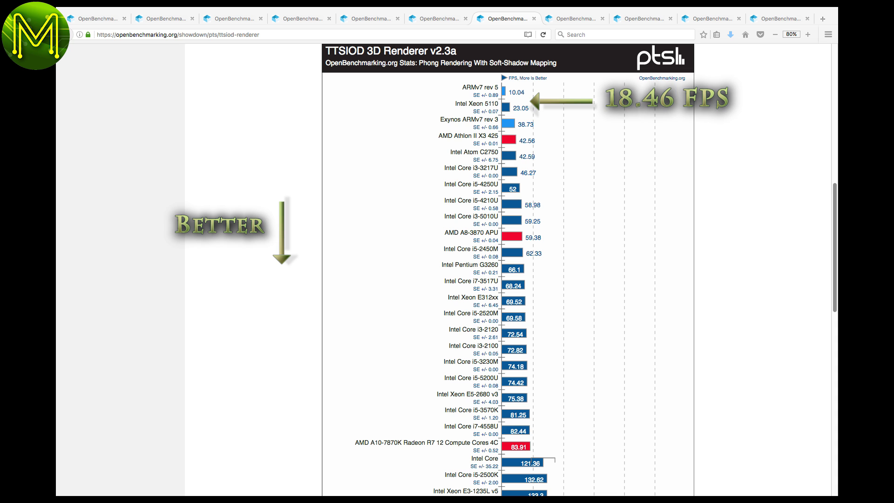
click(577, 19)
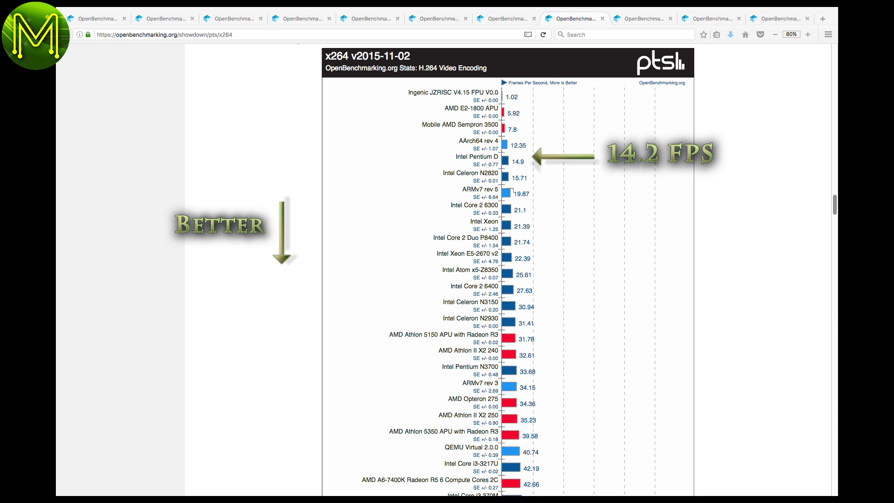
click(711, 19)
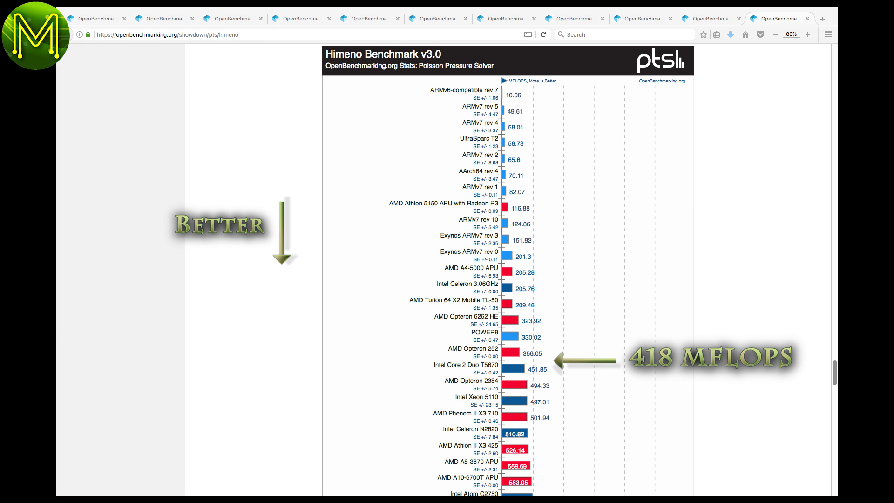
click(137, 18)
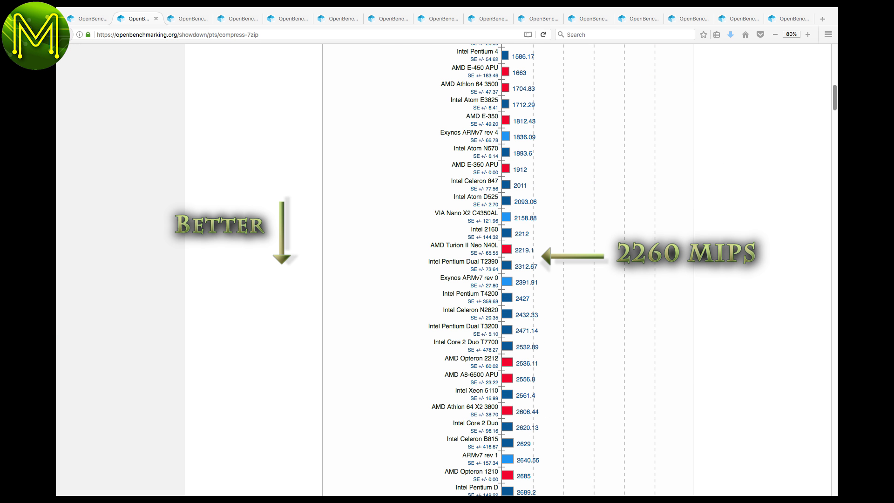
click(187, 18)
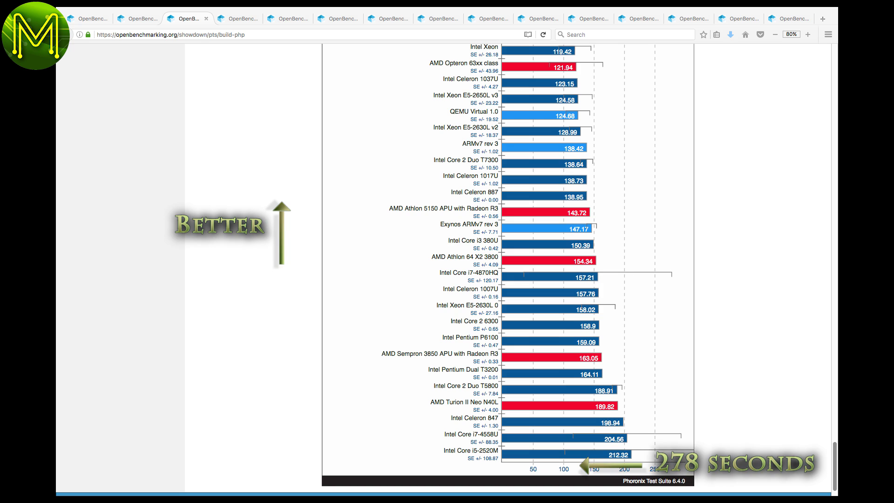